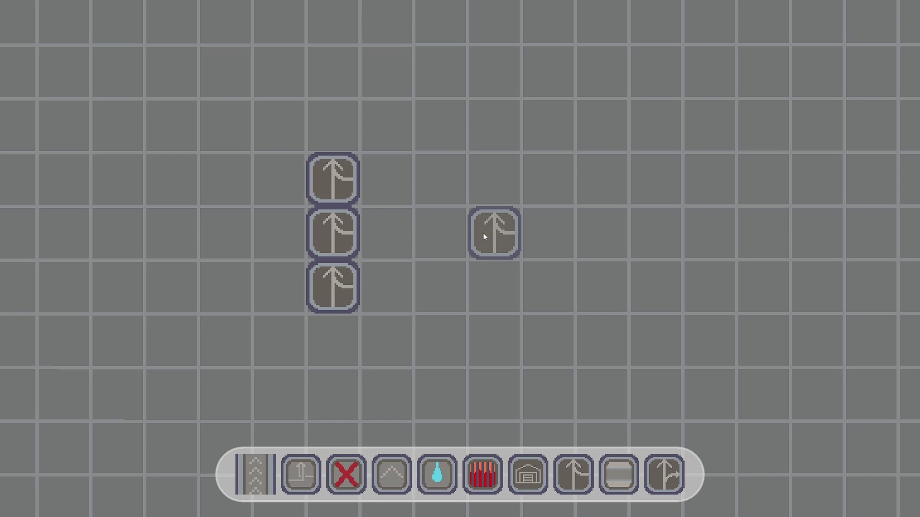
- Open tile_map.gd, with its transform dictionary and rotation handlers, in the script editor
click(494, 234)
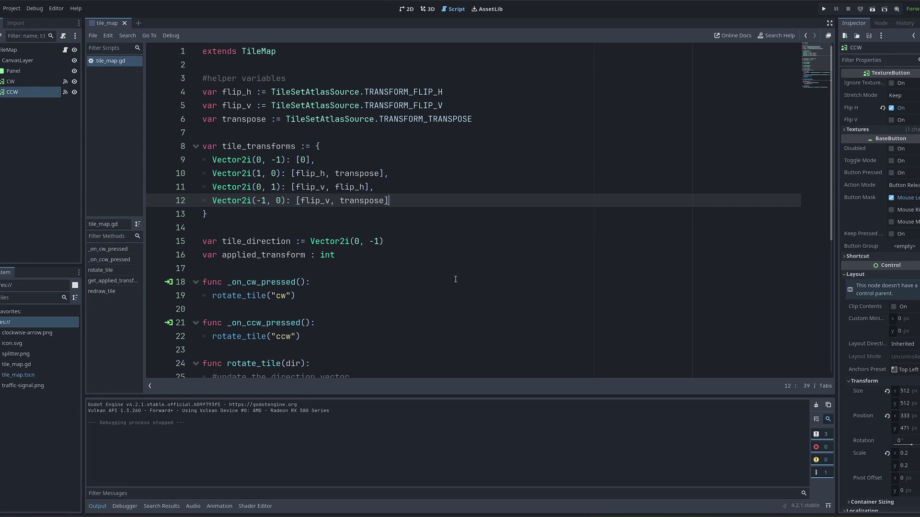
click(823, 7)
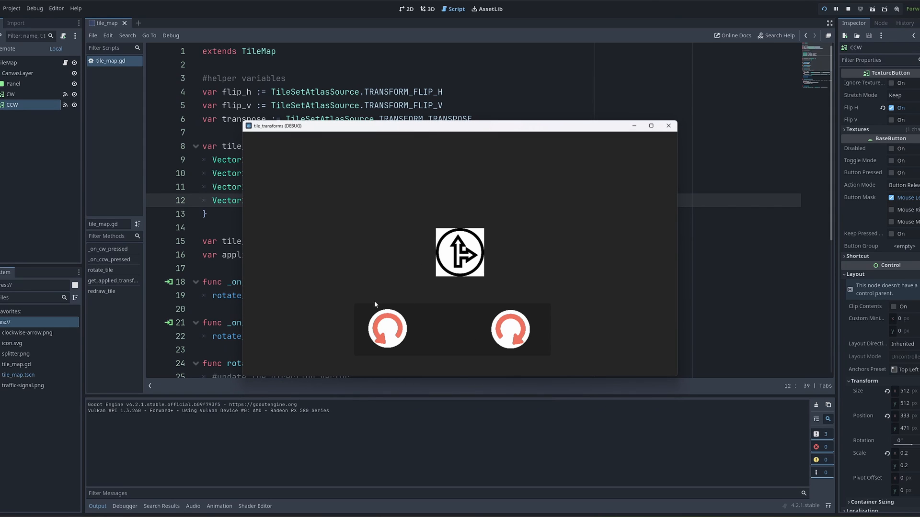
mouse_move(467, 241)
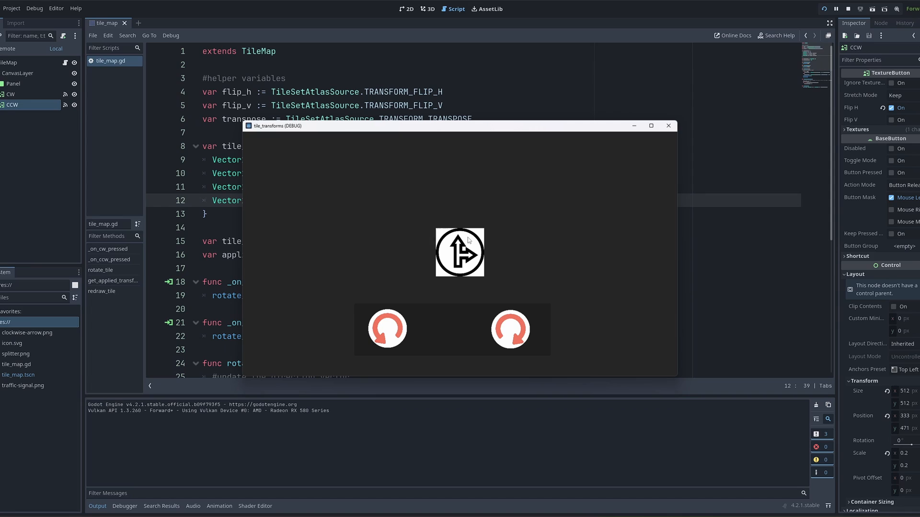
click(510, 329)
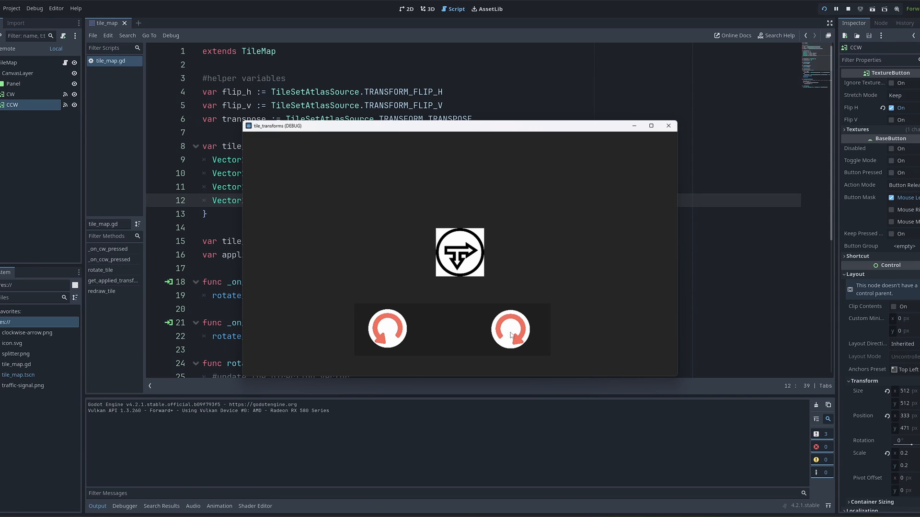
click(510, 329)
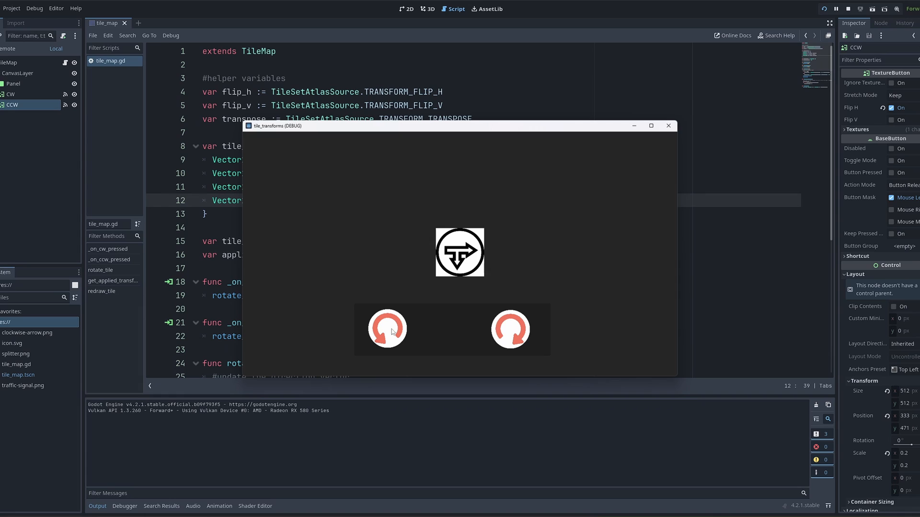
click(668, 126)
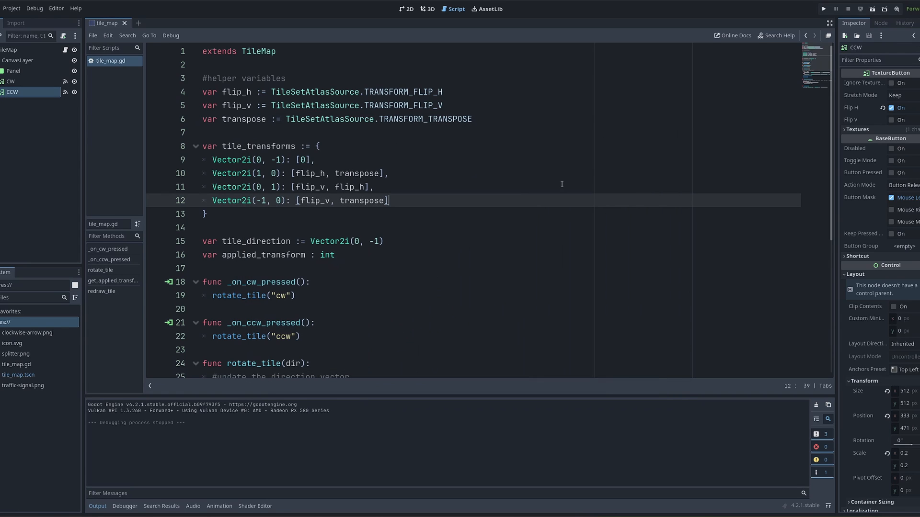
click(10, 50)
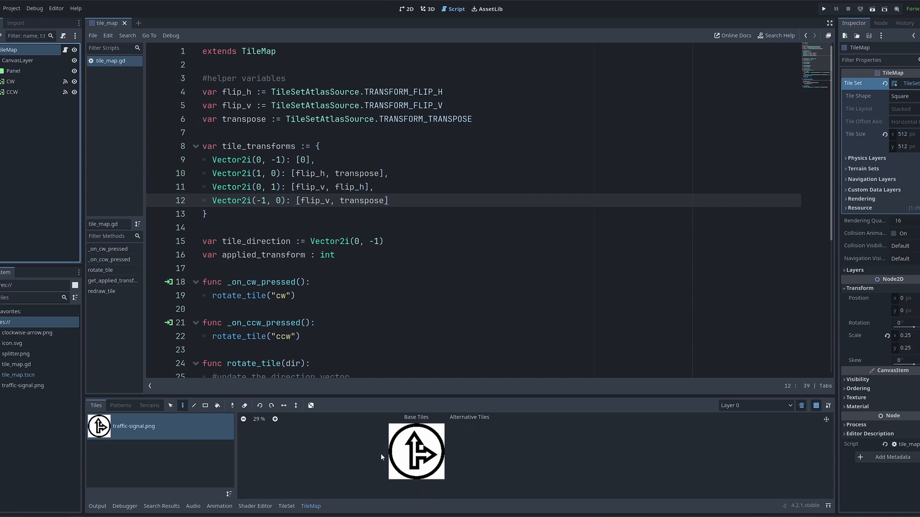
mouse_move(360, 223)
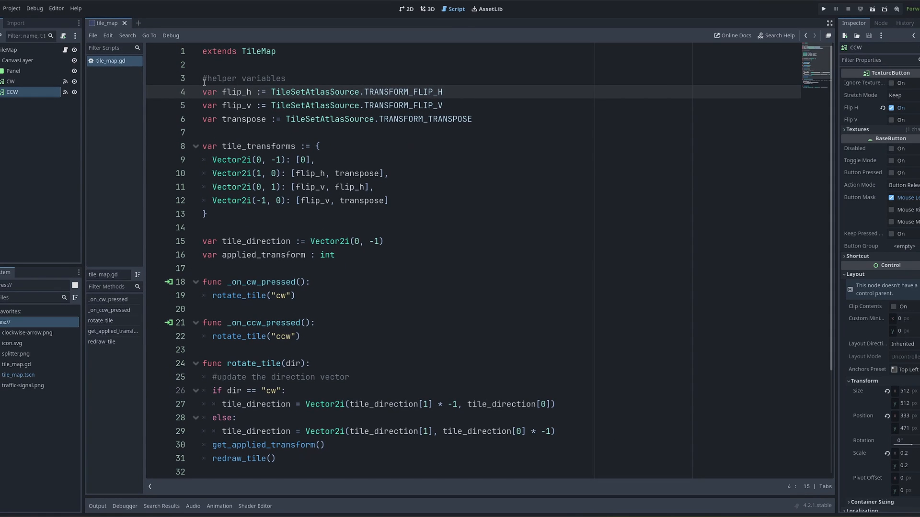
click(288, 92)
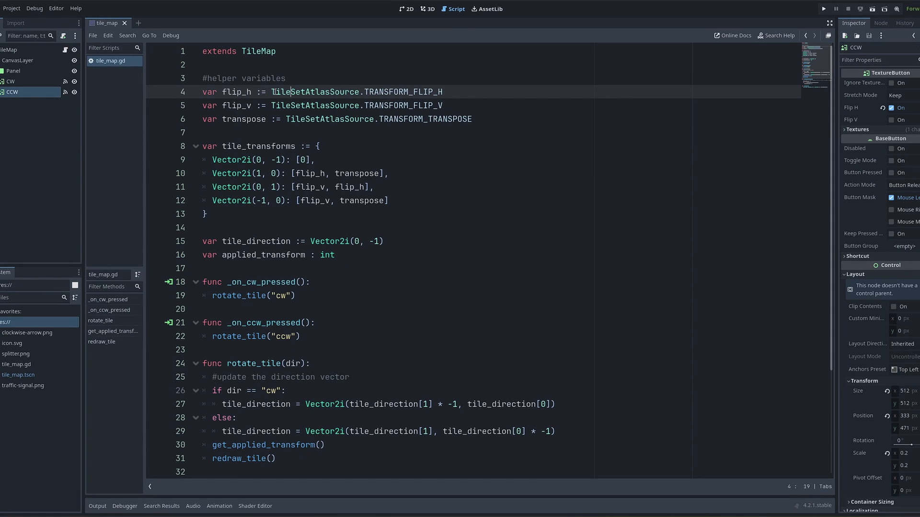
drag(270, 91, 443, 92)
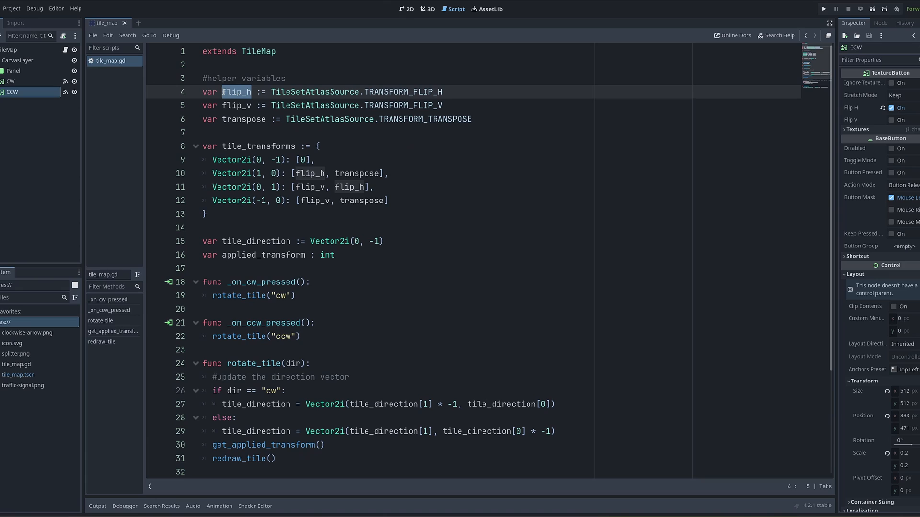
click(225, 146)
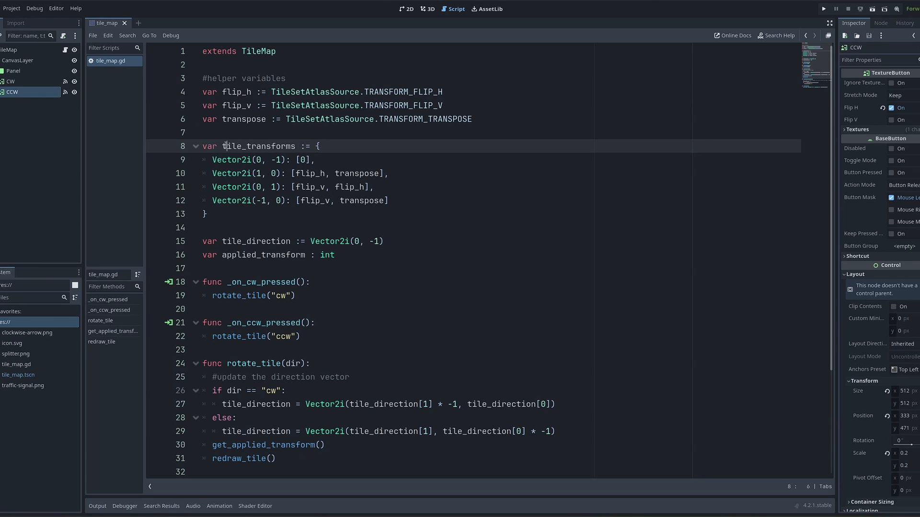
double_click(256, 146)
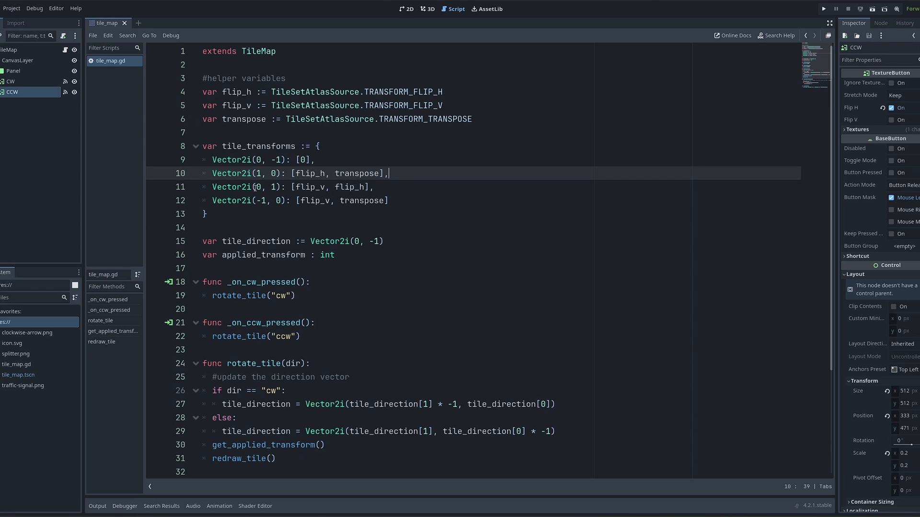
double_click(306, 187)
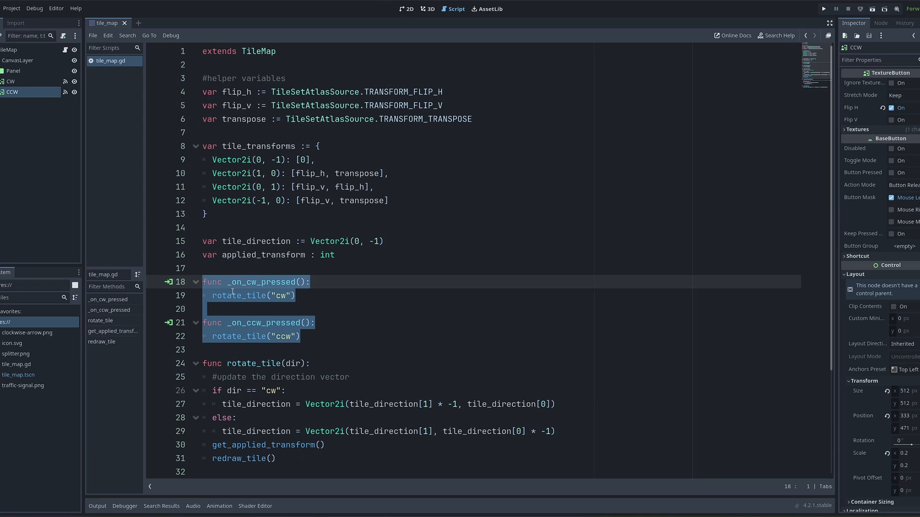
click(233, 296)
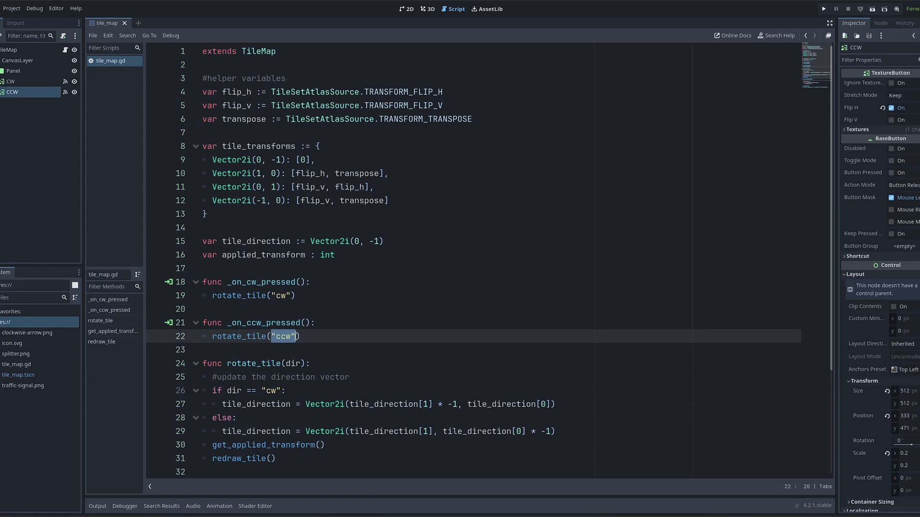
scroll(down, 3)
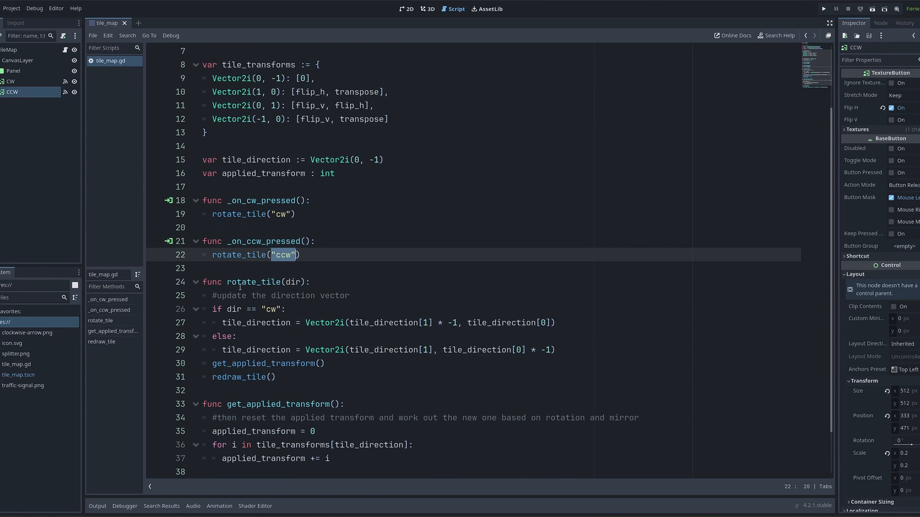
click(312, 282)
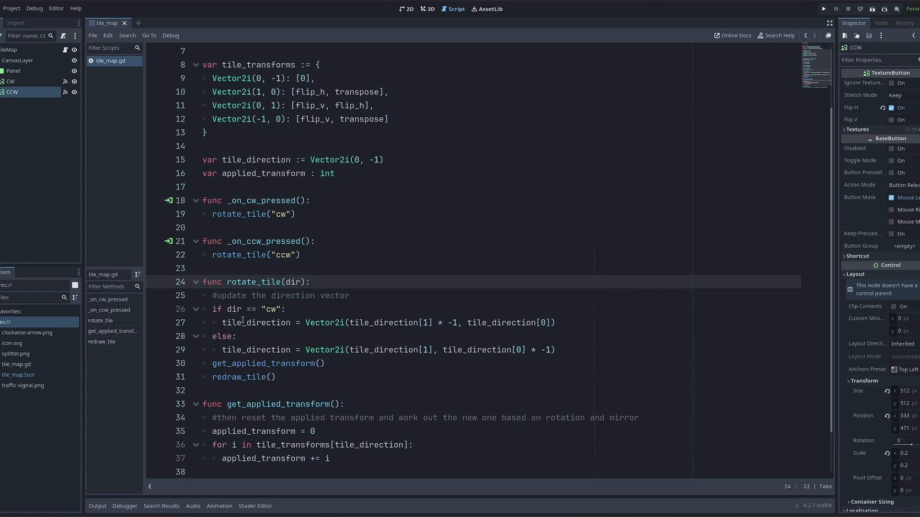
double_click(255, 323)
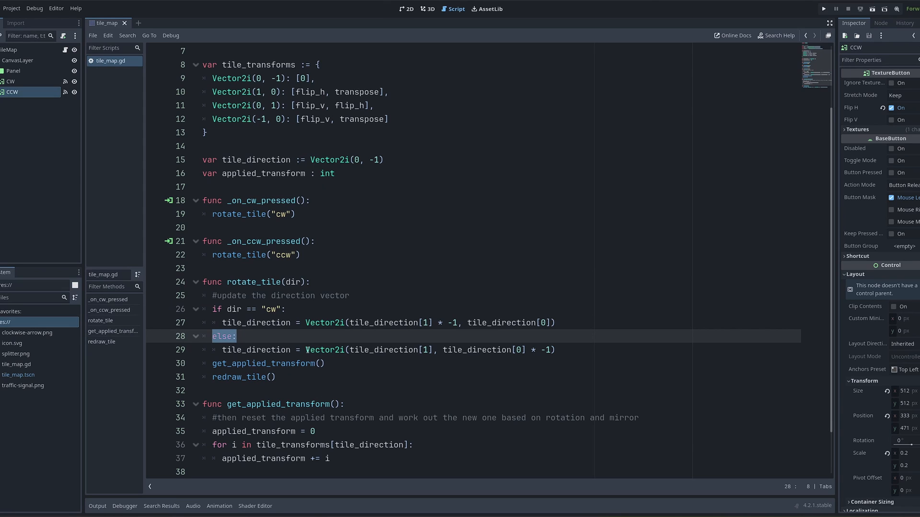
drag(306, 350, 555, 350)
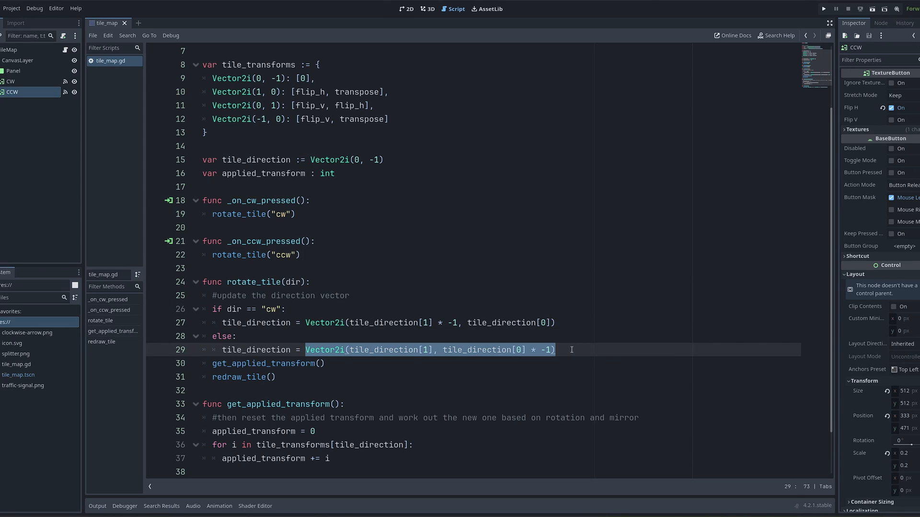
click(524, 349)
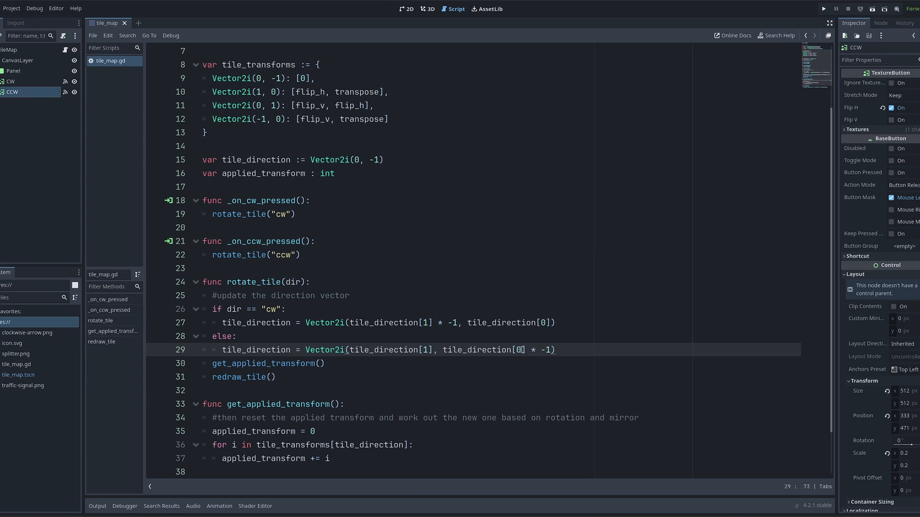
scroll(down, 3)
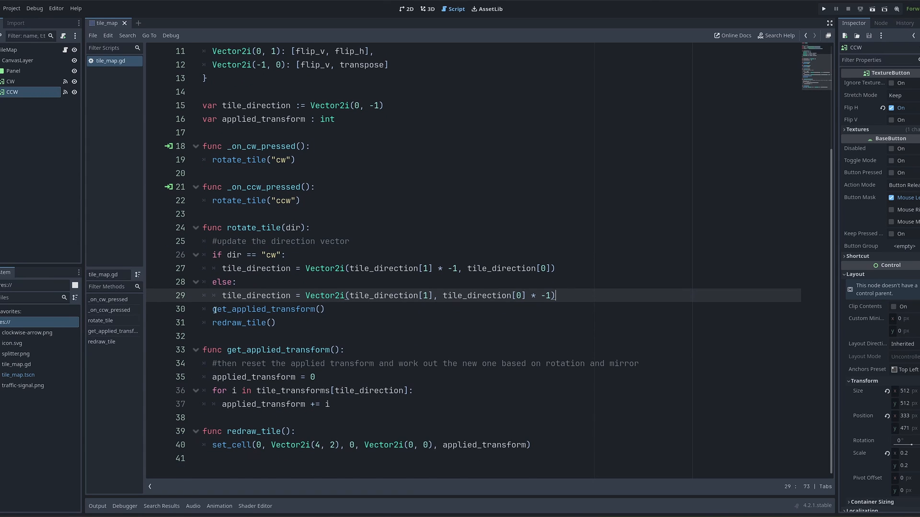
- Review the tile_transforms flip lists, including flip_h and transpose for direction (1, 0)
double_click(263, 309)
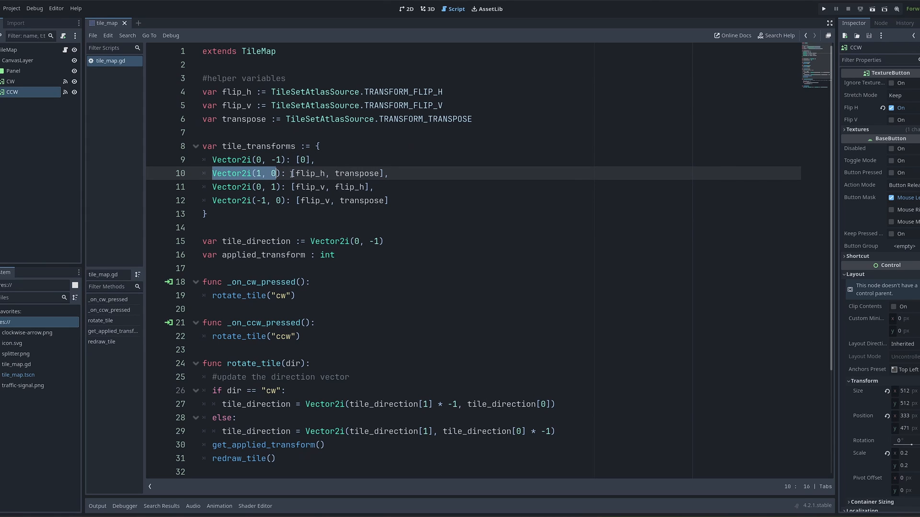
drag(293, 173, 383, 173)
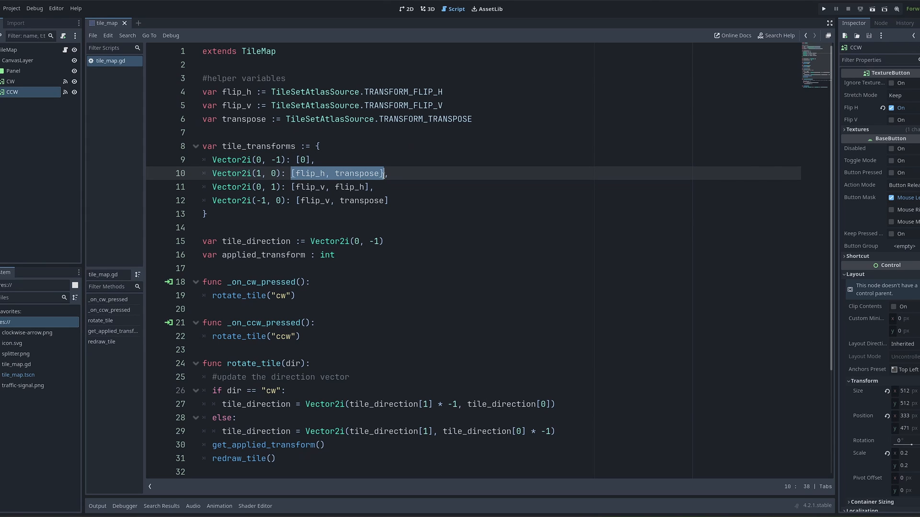
scroll(down, 3)
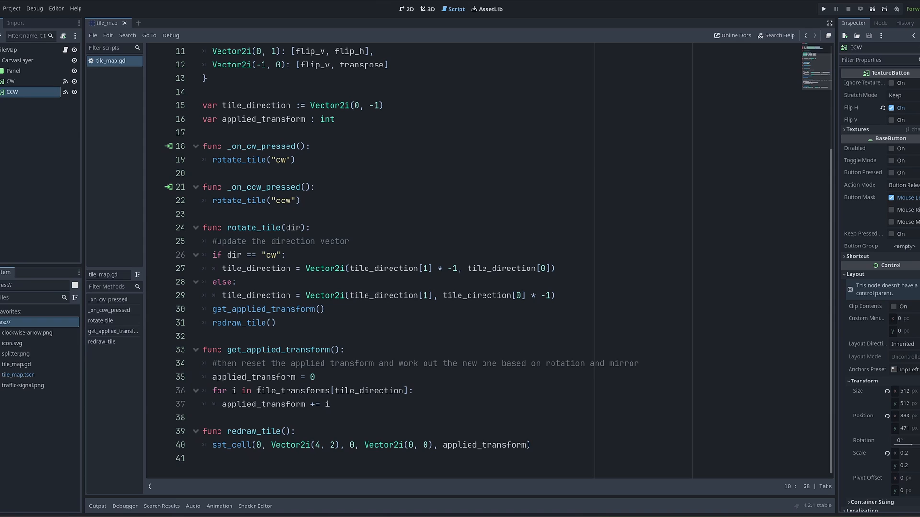
double_click(293, 391)
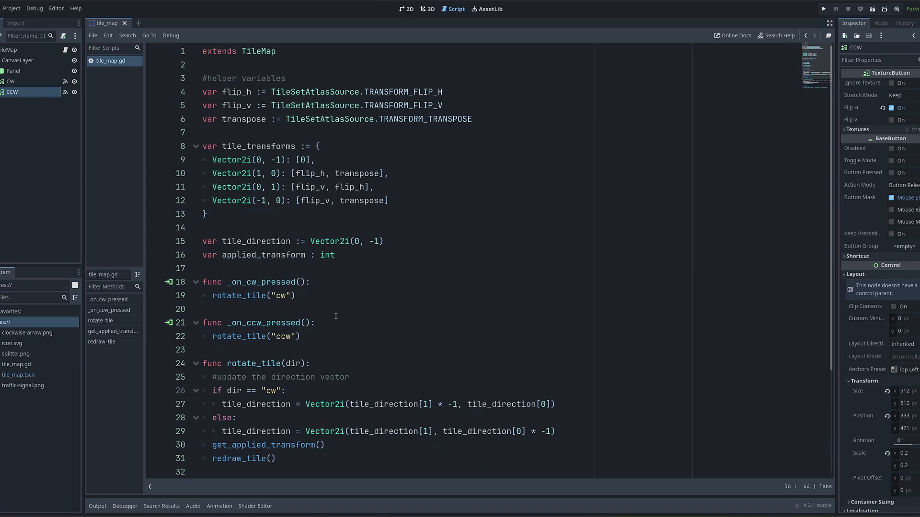
drag(294, 172, 379, 173)
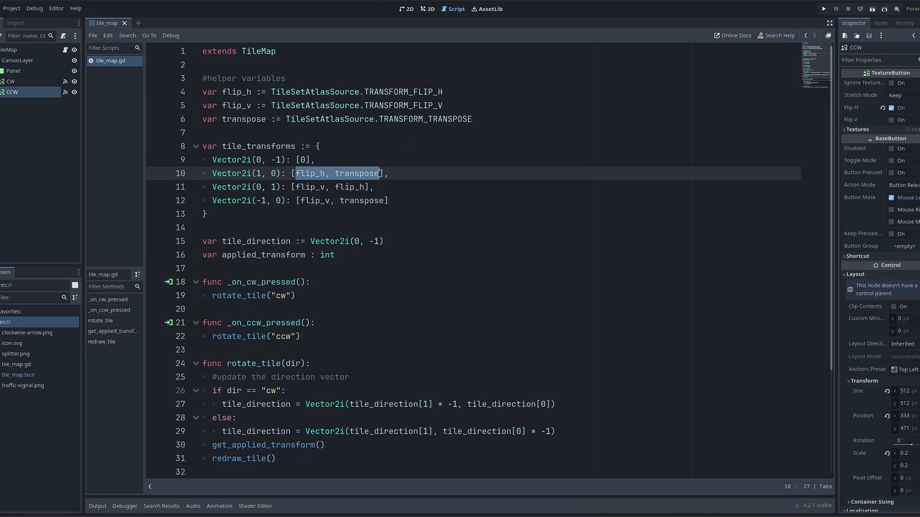
scroll(down, 3)
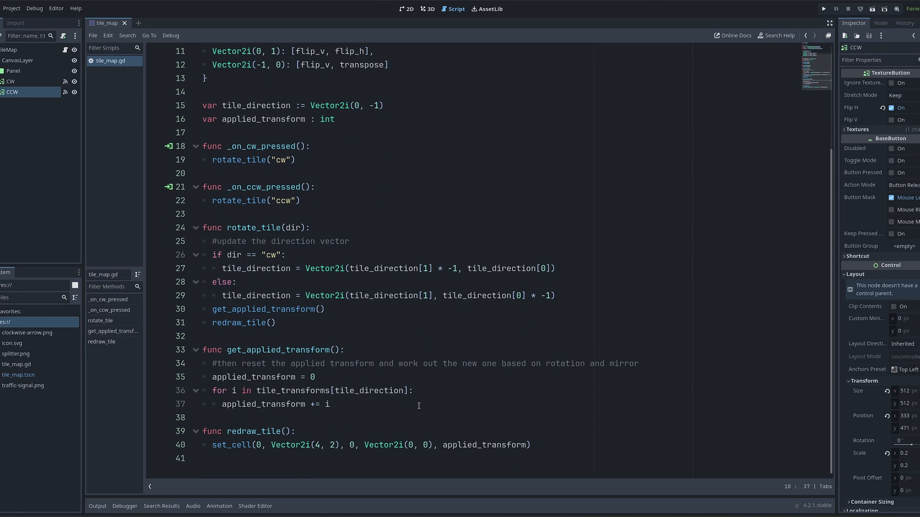
- Trace applied_transform through rotate_tile into redraw_tile's set_cell call and show the output log
click(408, 390)
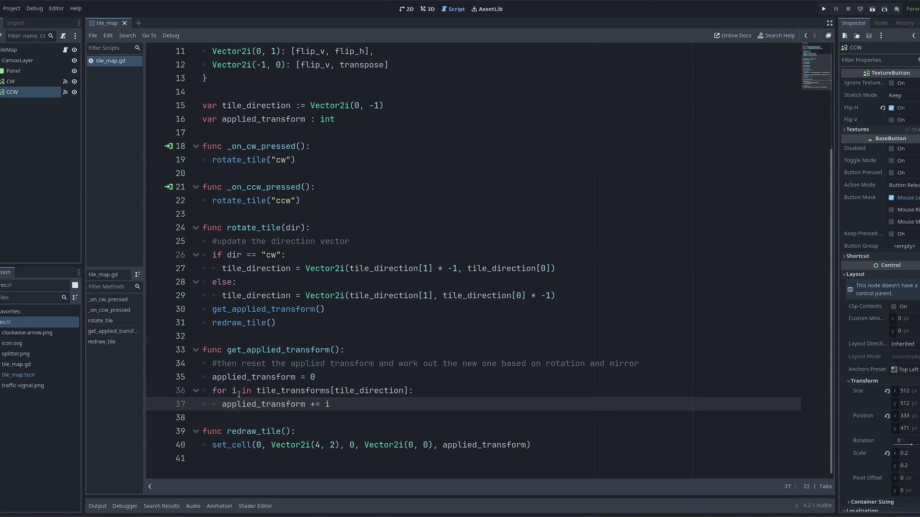
double_click(263, 404)
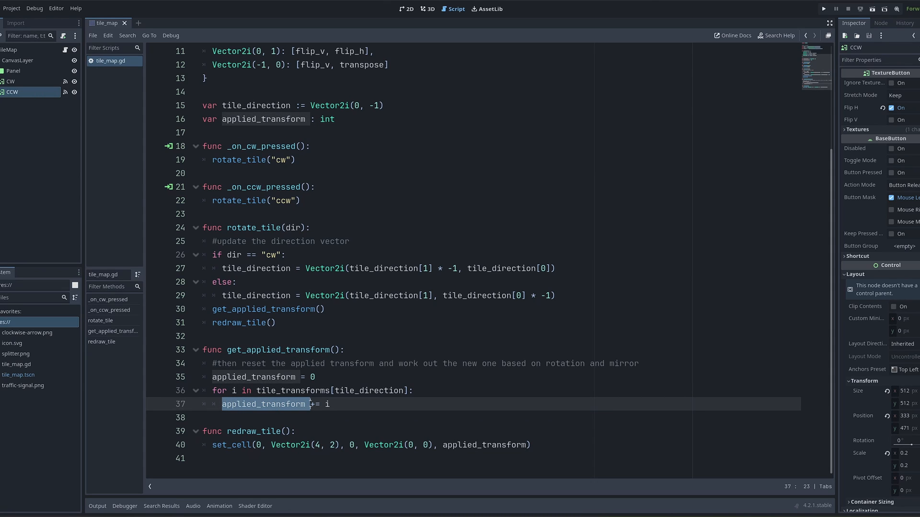
double_click(255, 228)
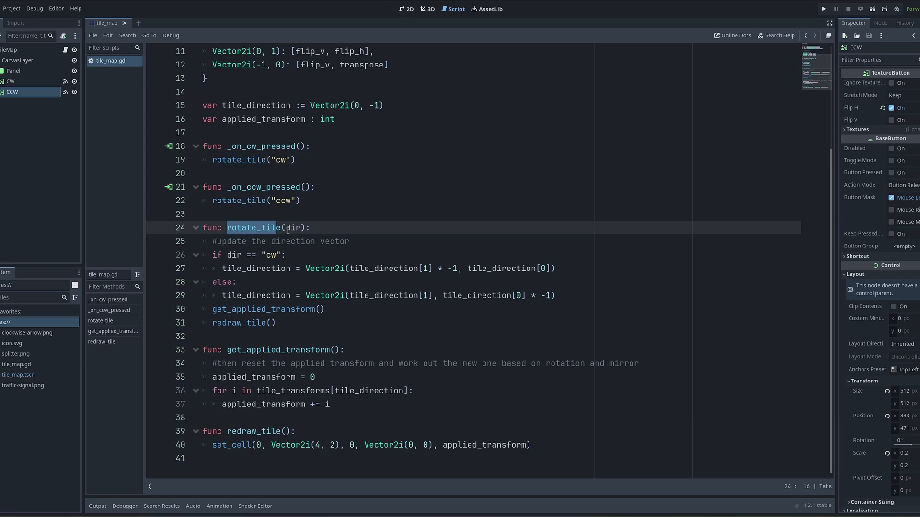
double_click(239, 323)
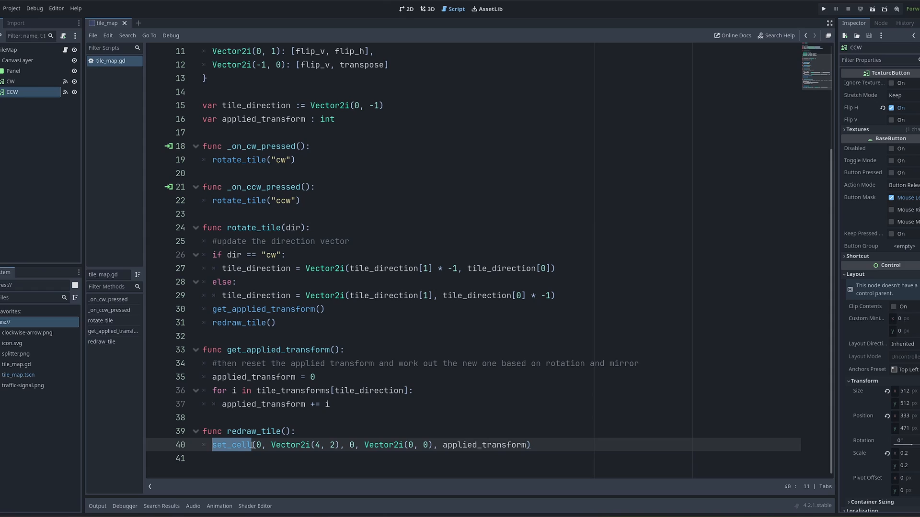
click(306, 444)
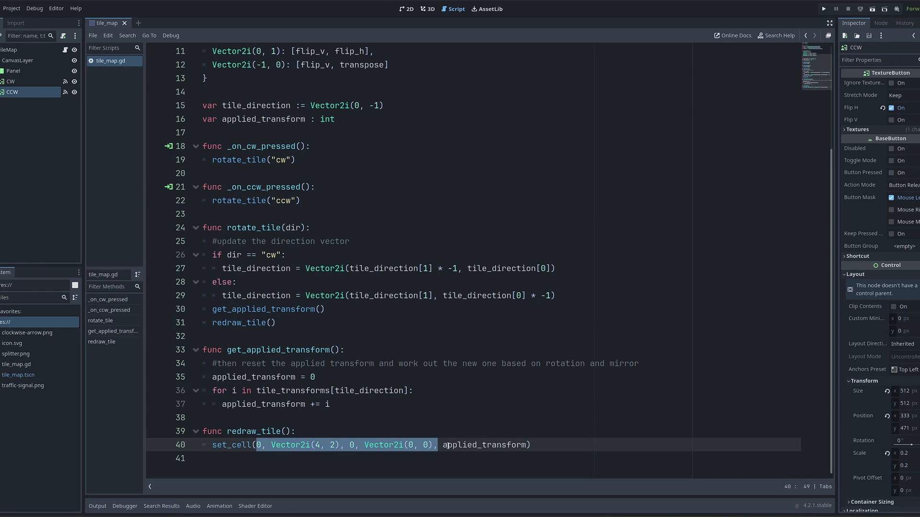
double_click(484, 445)
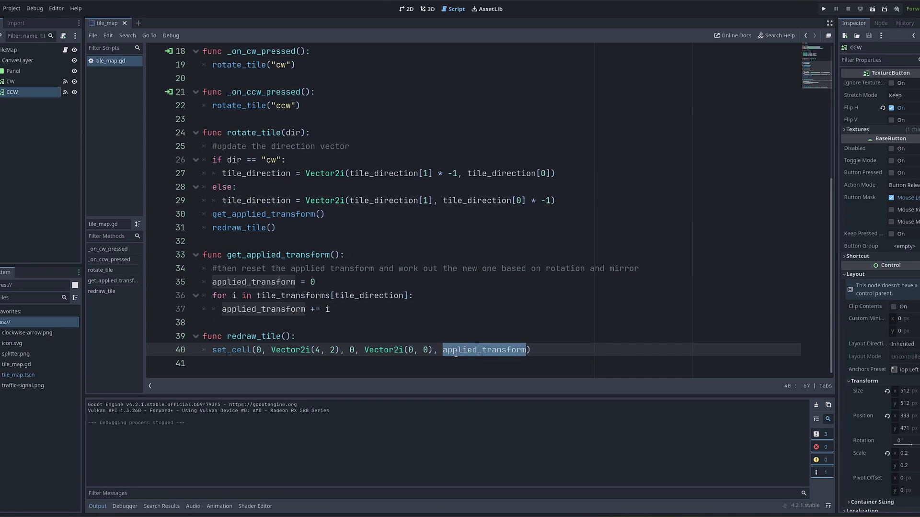
- Run the scene and rotate the traffic-signal tile one step with a rotate button
click(819, 8)
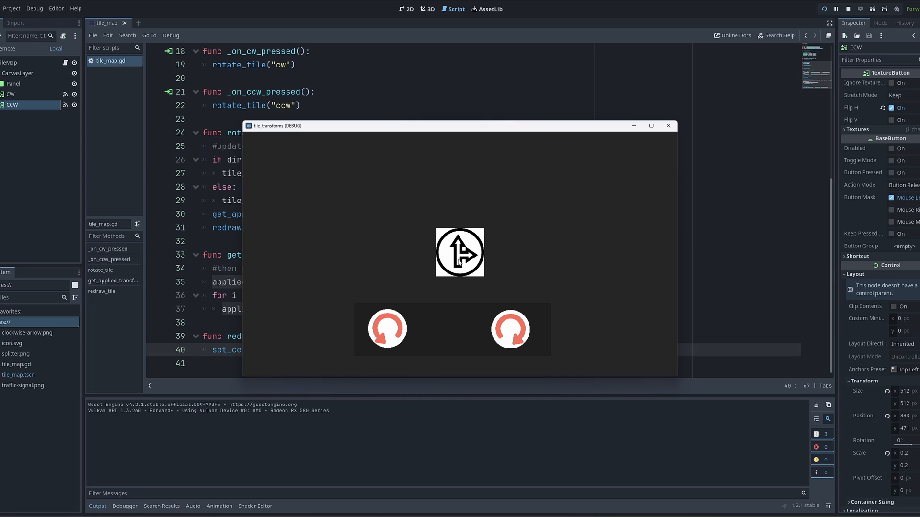
click(510, 329)
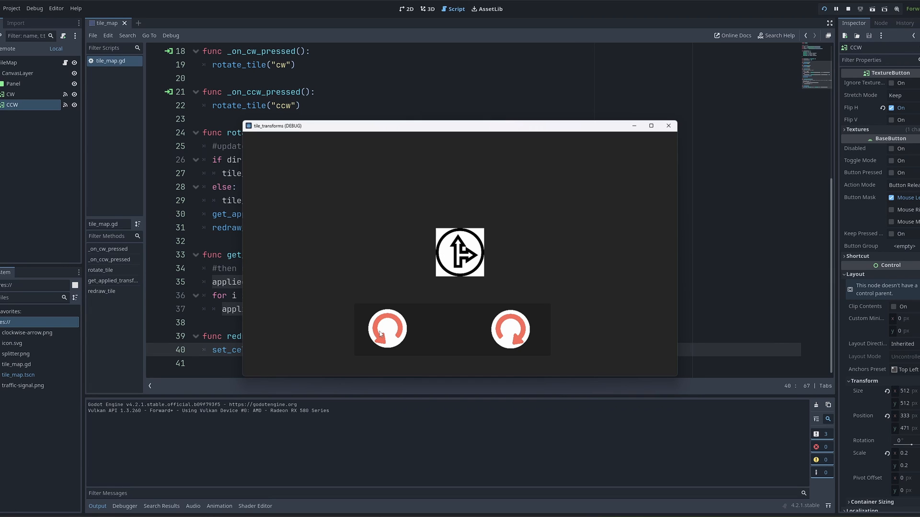
mouse_move(468, 284)
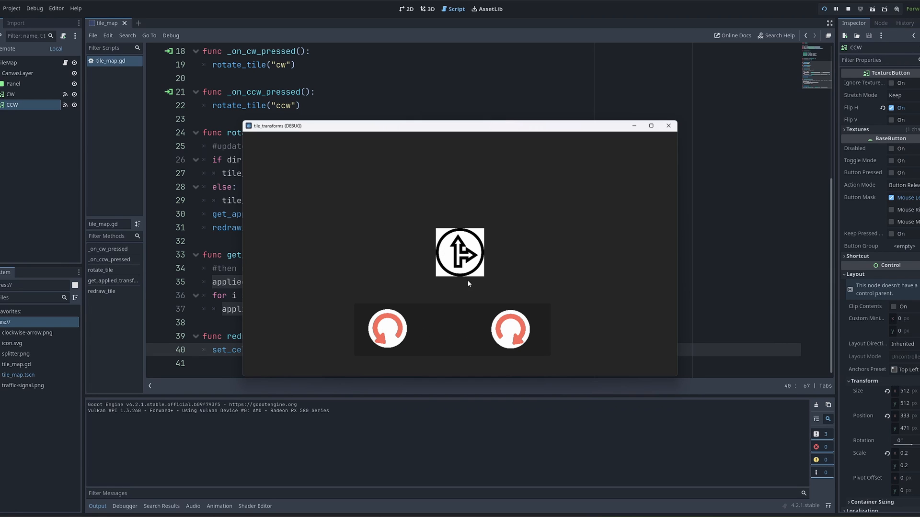